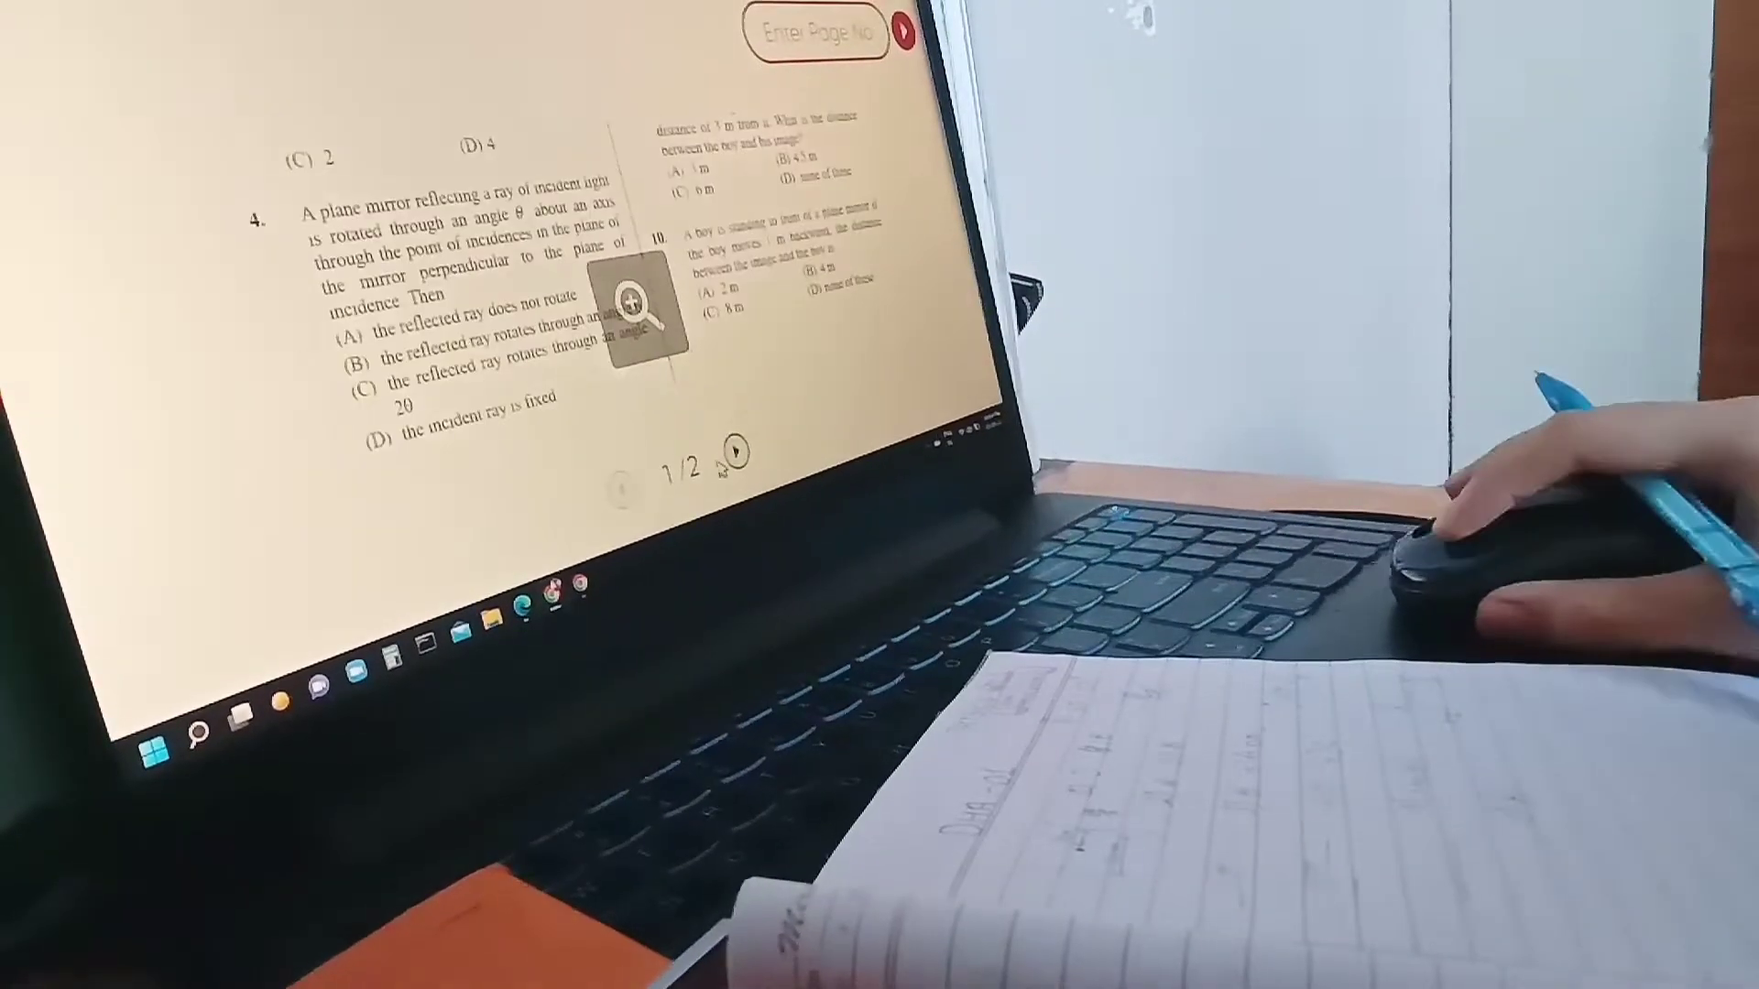
Step: Advance to page 2/2 of the question paper, revealing the answer key (C, D, B, C)
{"action": "left_click", "coordinate": [733, 454]}
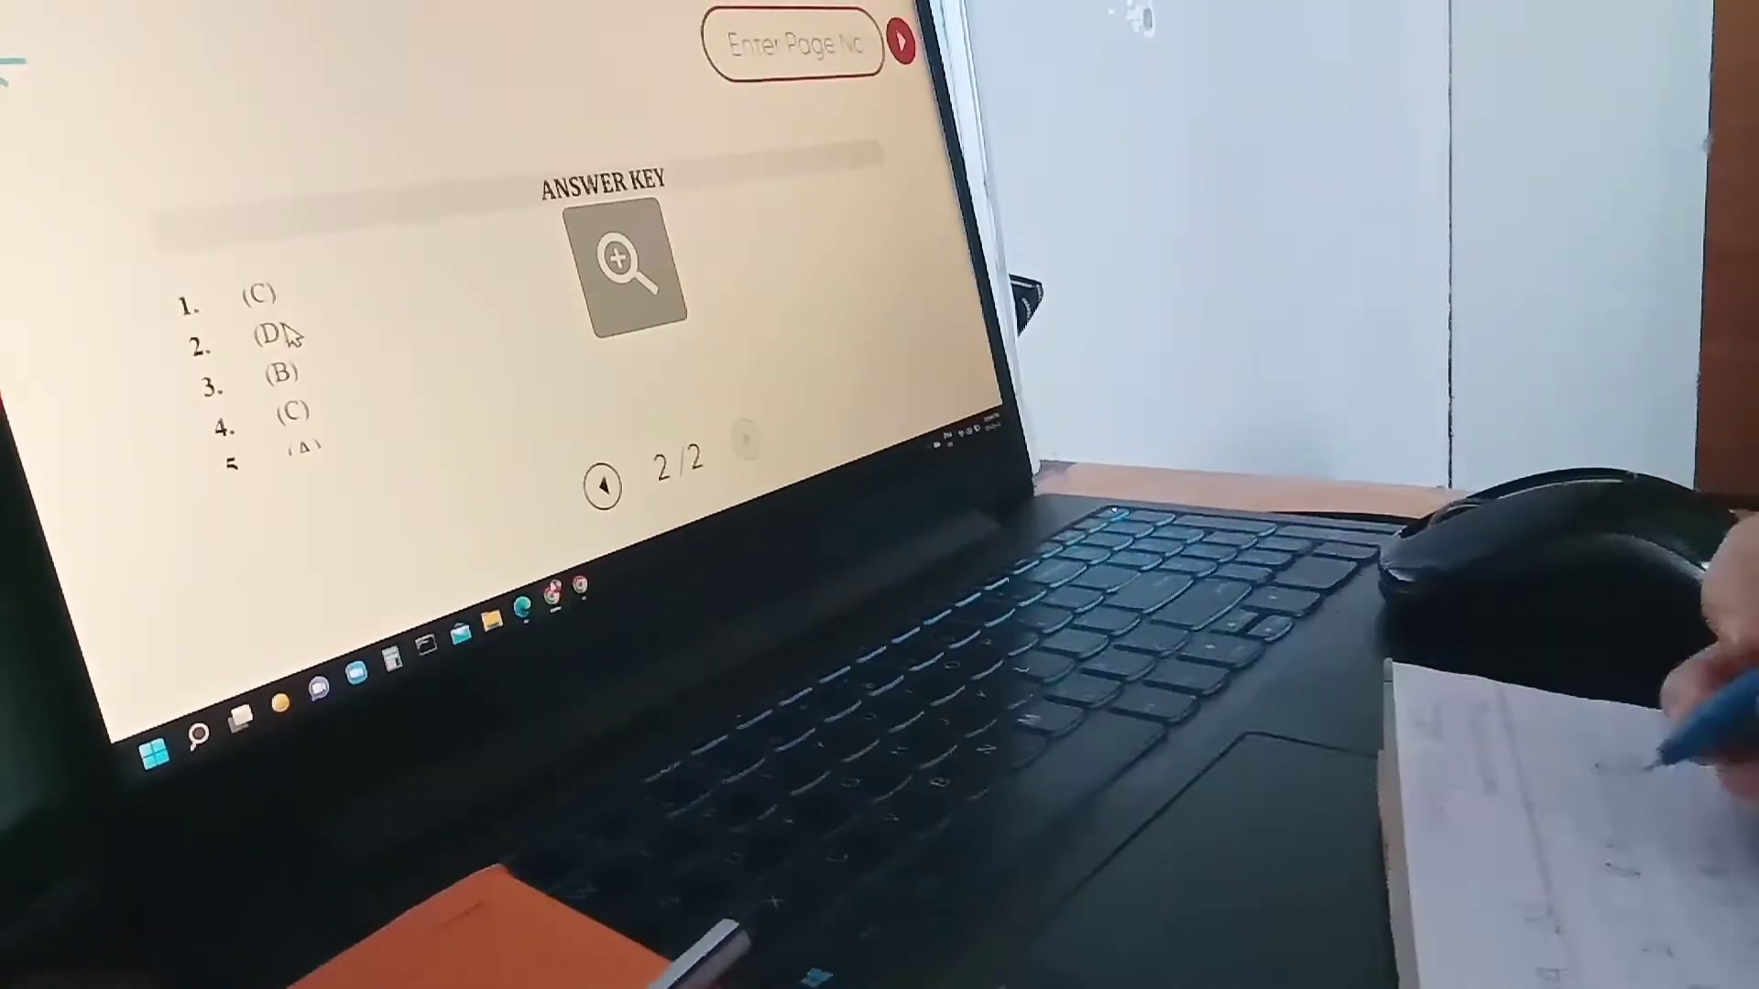